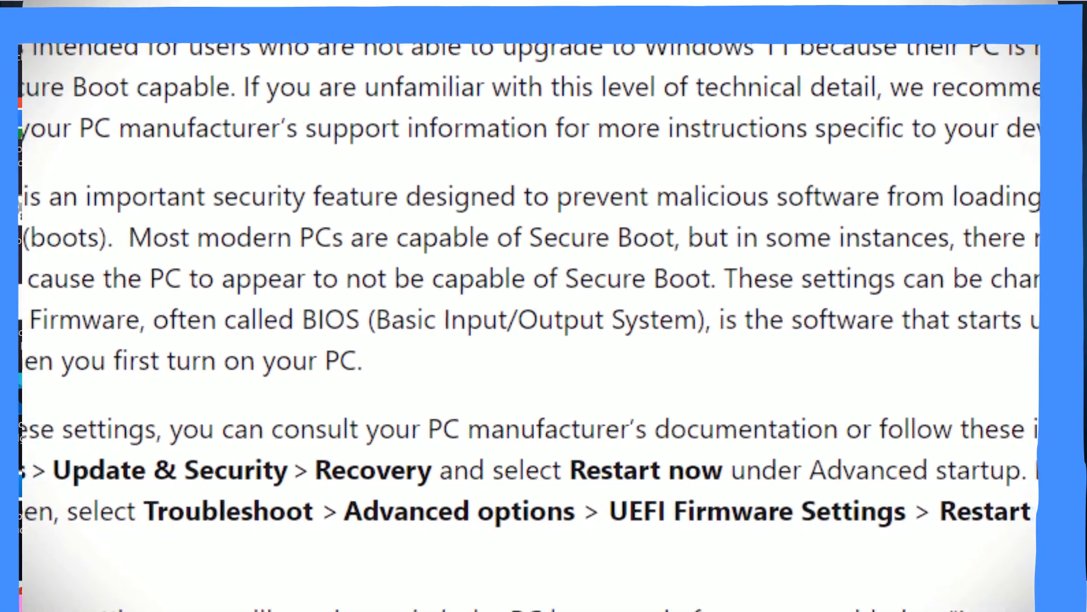
# Check the device security details in Windows Security before changing Secure Boot
pyautogui.scroll(-3)
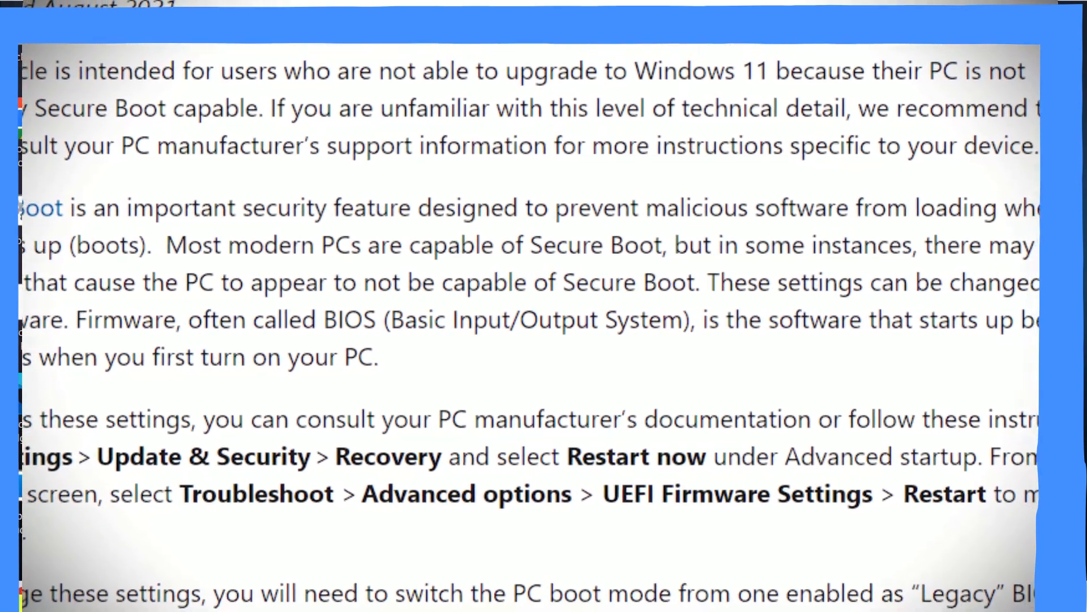
pyautogui.scroll(-3)
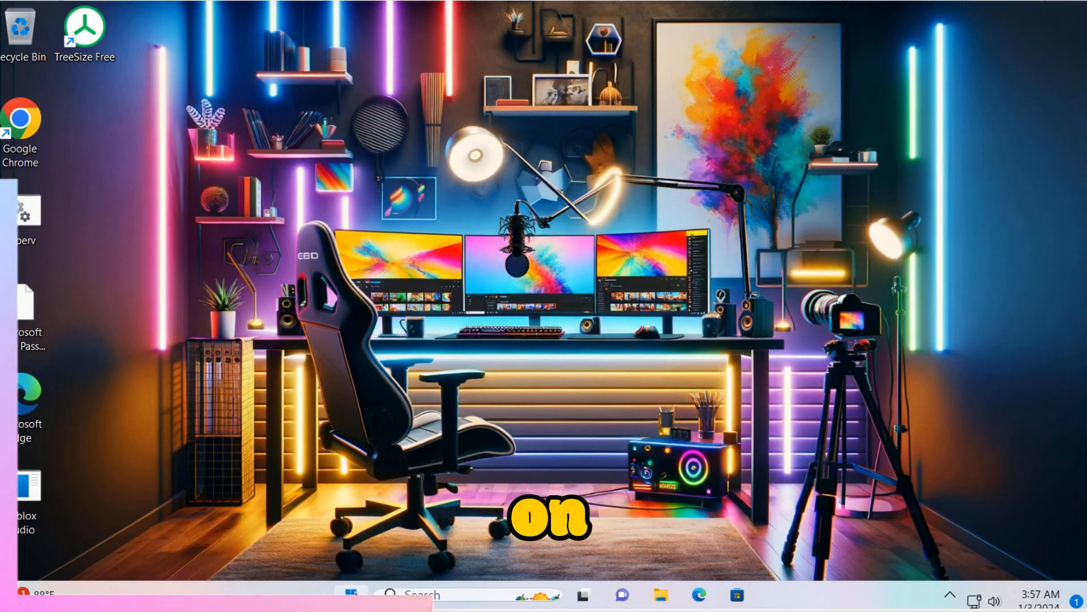
pyautogui.click(352, 595)
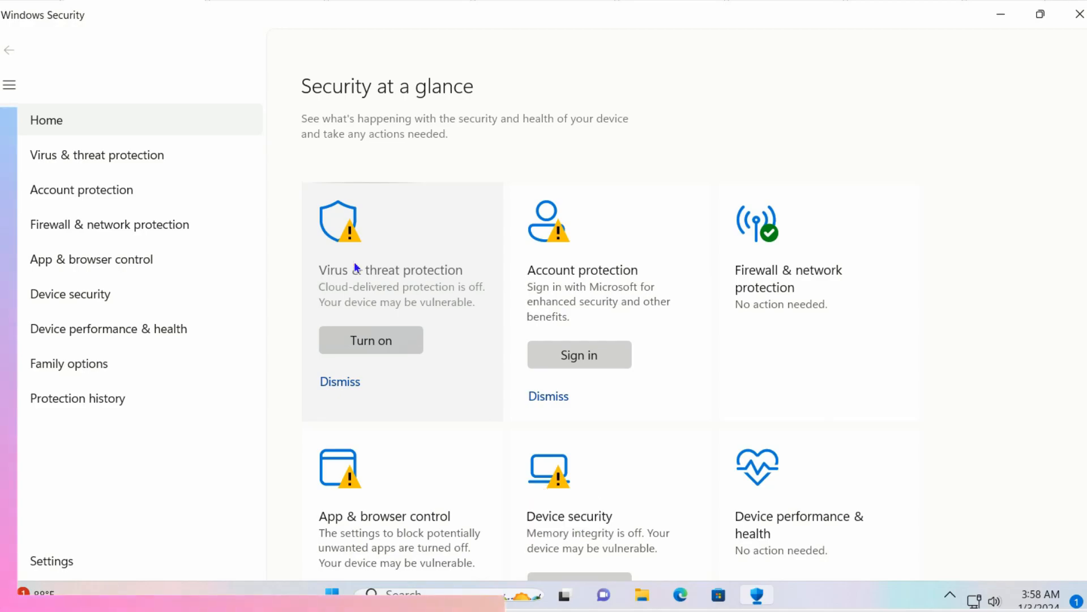
pyautogui.click(70, 293)
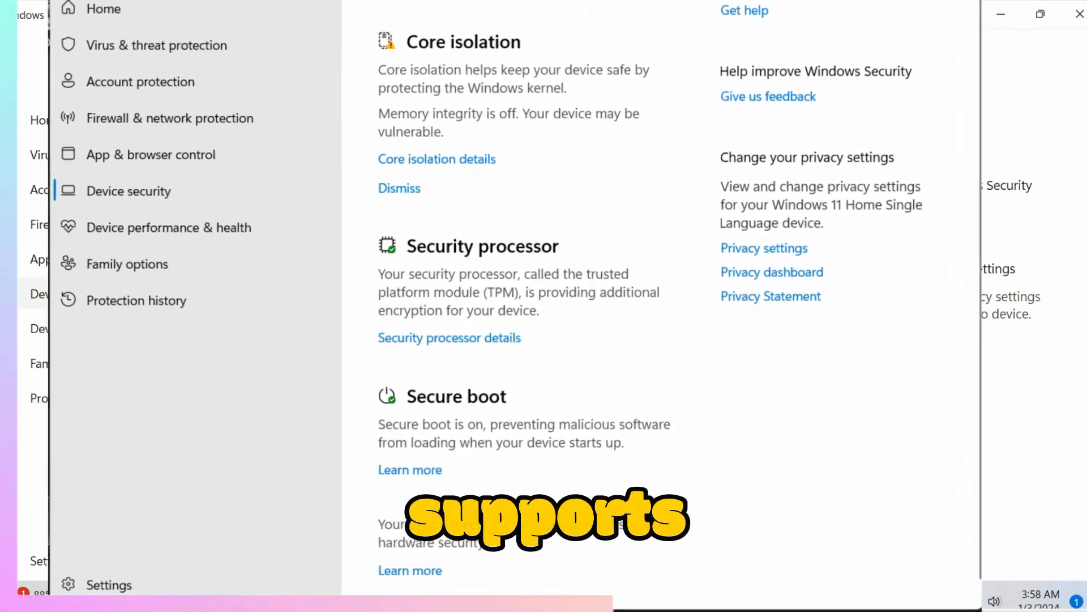
pyautogui.scroll(-3)
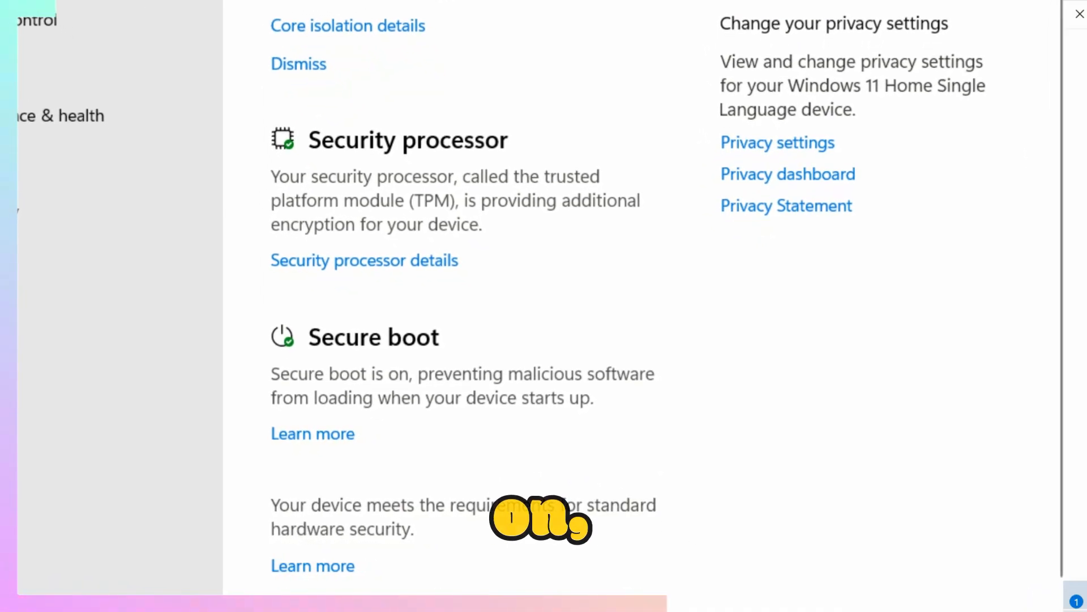
pyautogui.scroll(-3)
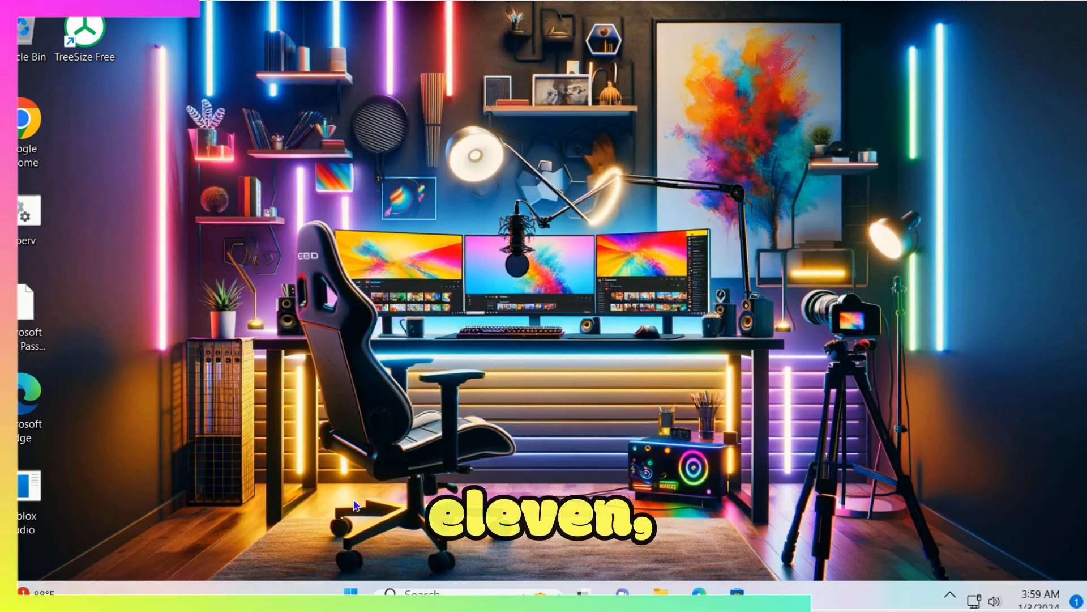
# Reach the Recovery page in Settings > System via the Start button's quick shortcuts
pyautogui.rightClick(350, 592)
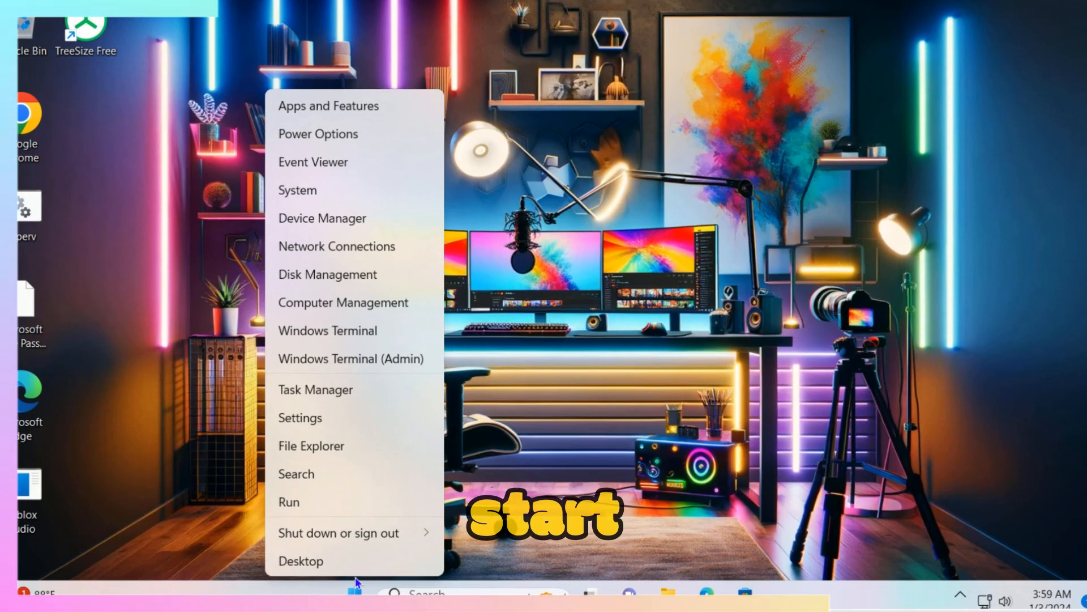
pyautogui.click(300, 418)
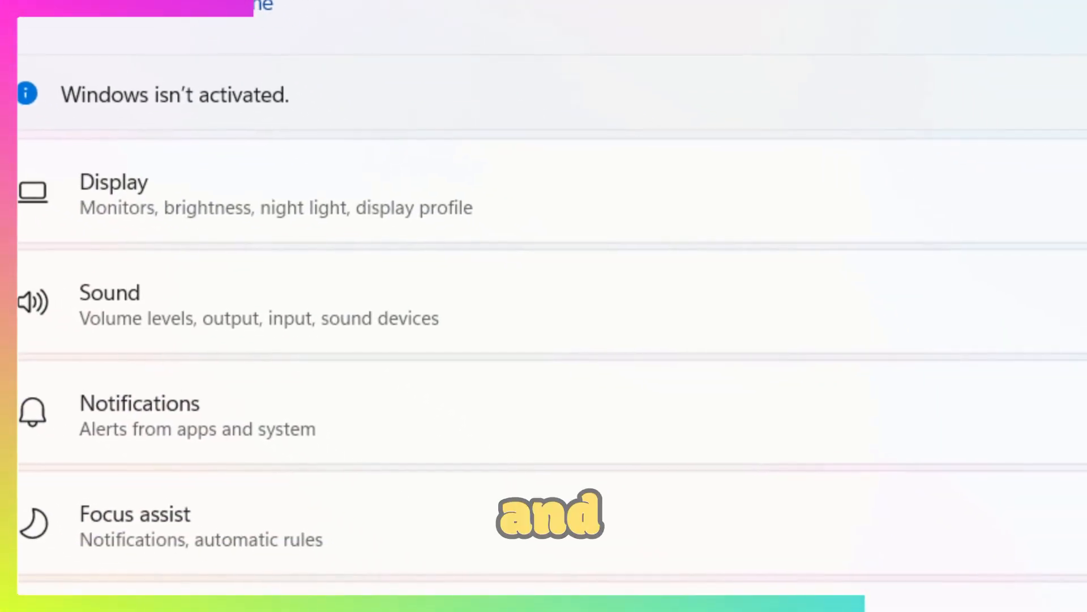
pyautogui.scroll(-3)
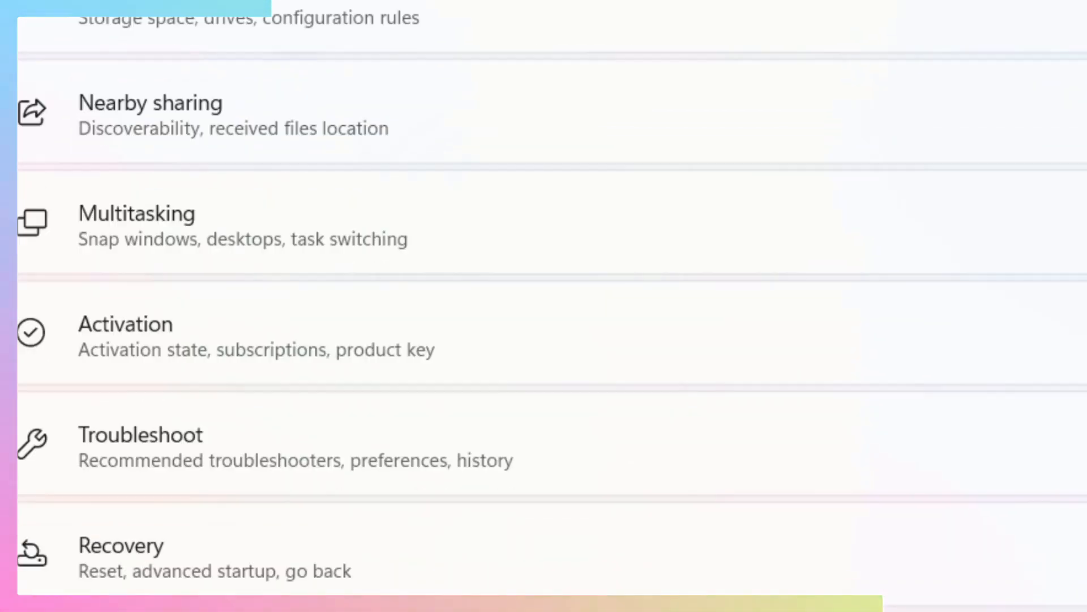
pyautogui.scroll(-3)
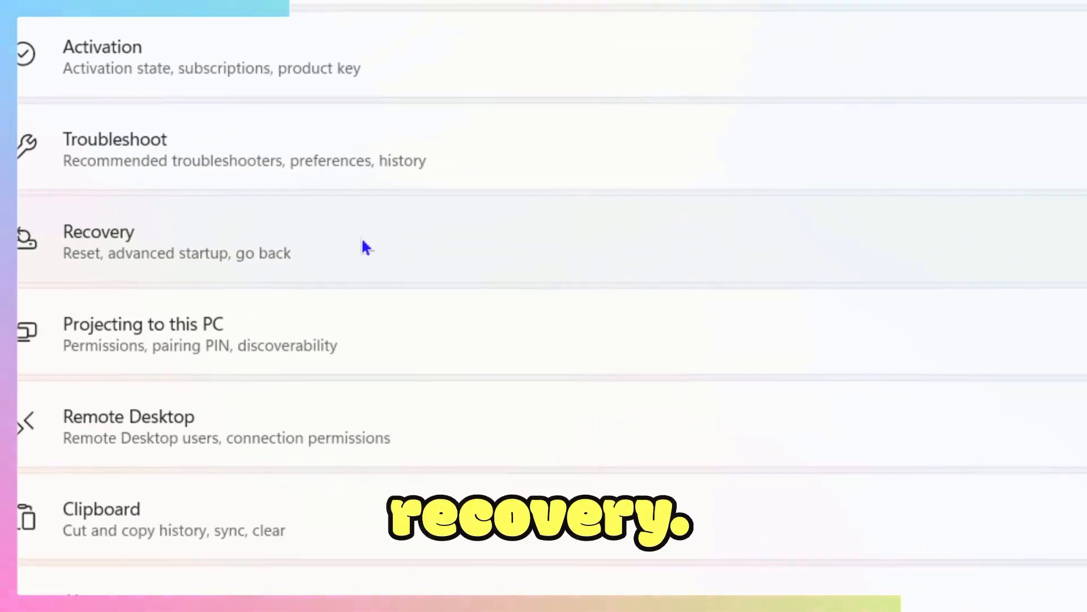
pyautogui.click(99, 231)
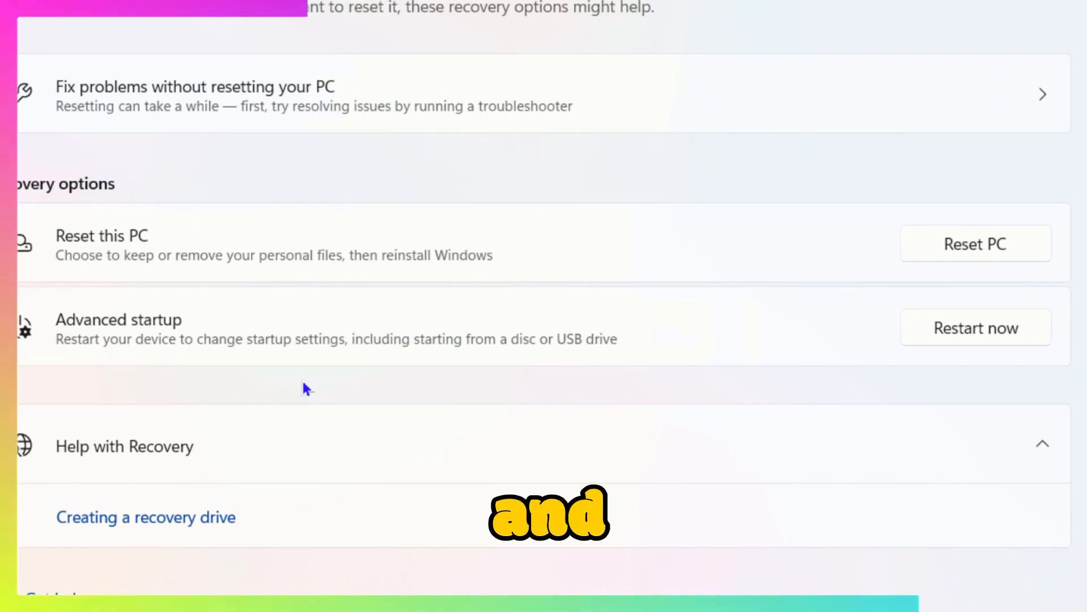
pyautogui.moveTo(196, 352)
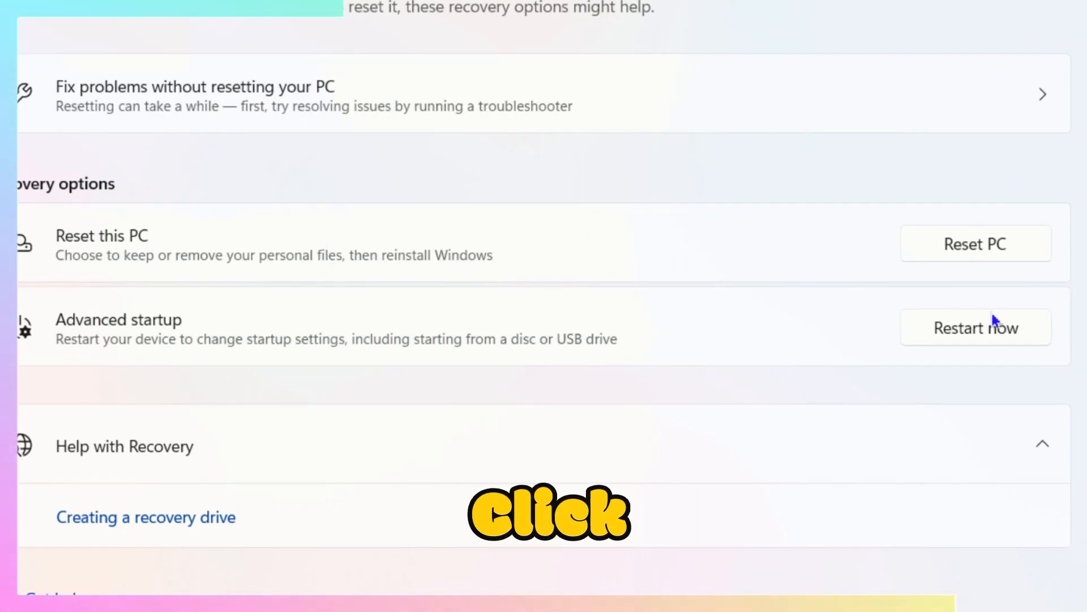
# Restart the PC into advanced startup and confirm, reaching the Choose an option screen
pyautogui.click(975, 328)
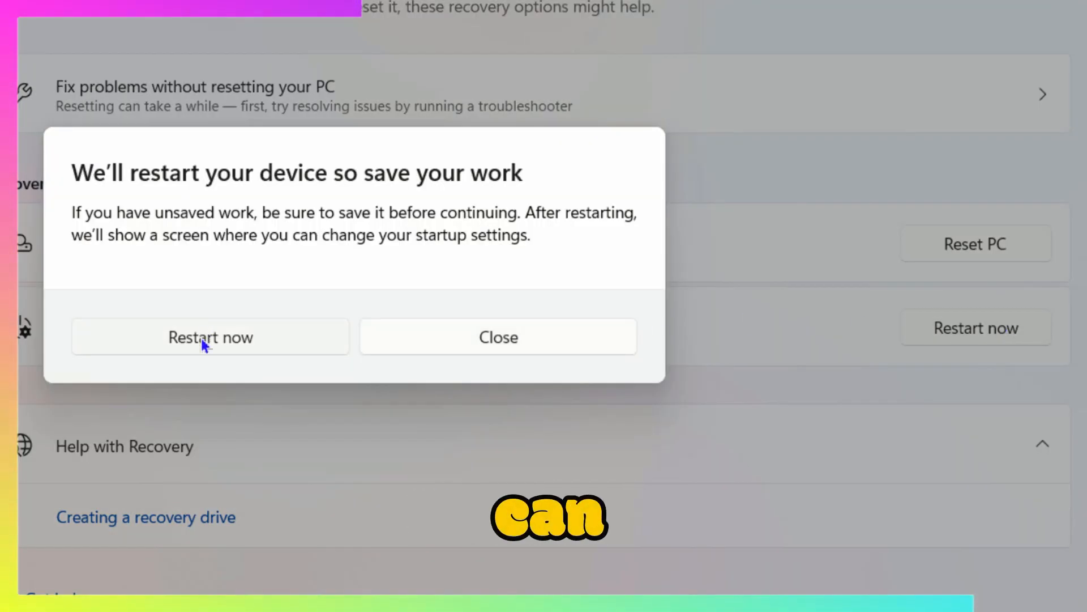
pyautogui.click(210, 338)
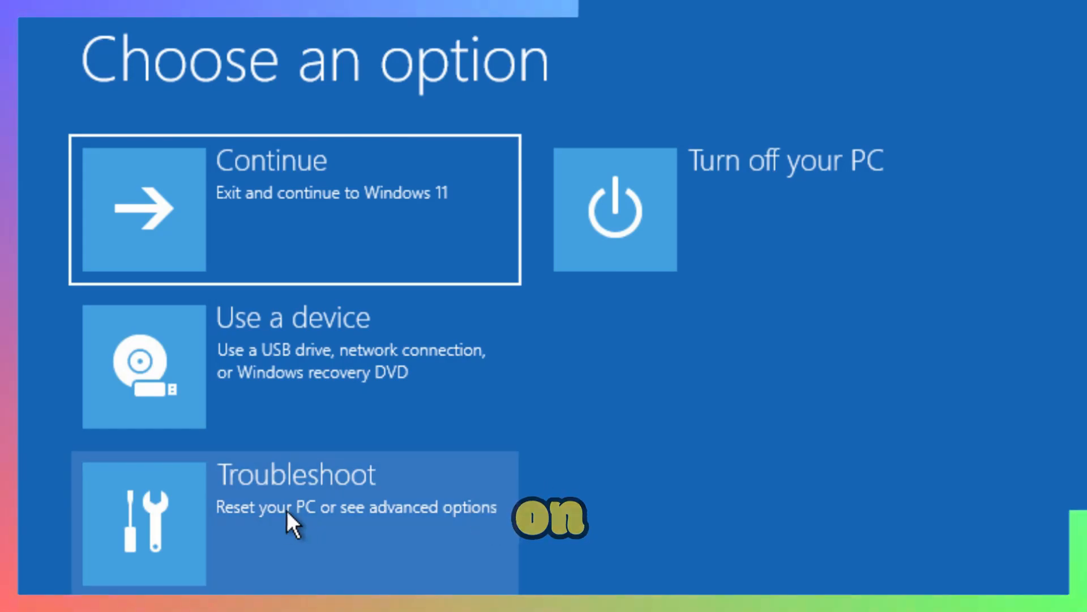
# Restart into UEFI Firmware Settings via Troubleshoot so the firmware boot menu appears
pyautogui.click(291, 520)
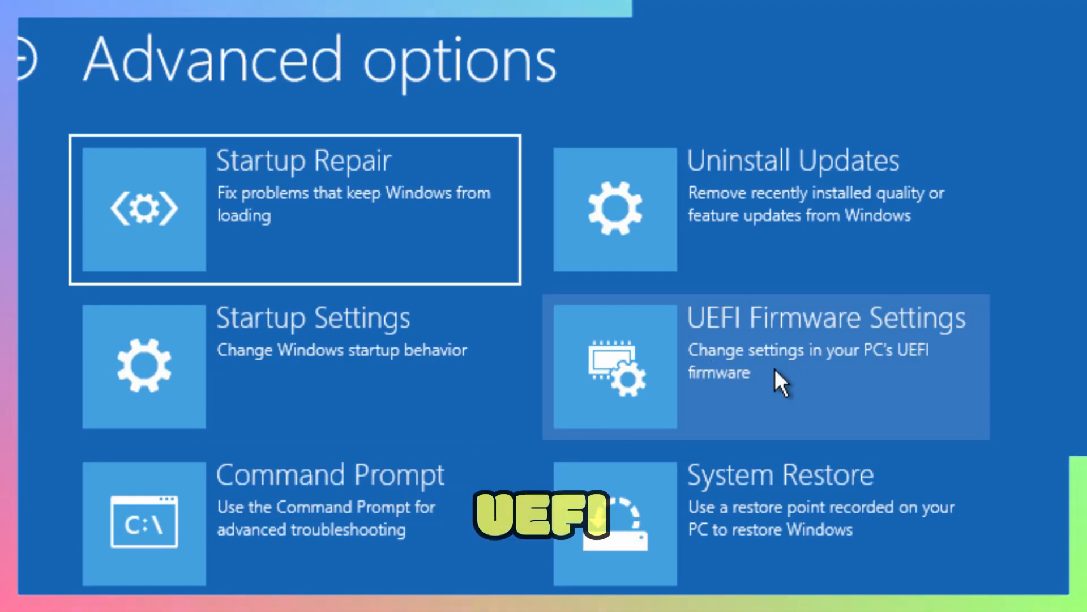
pyautogui.click(767, 366)
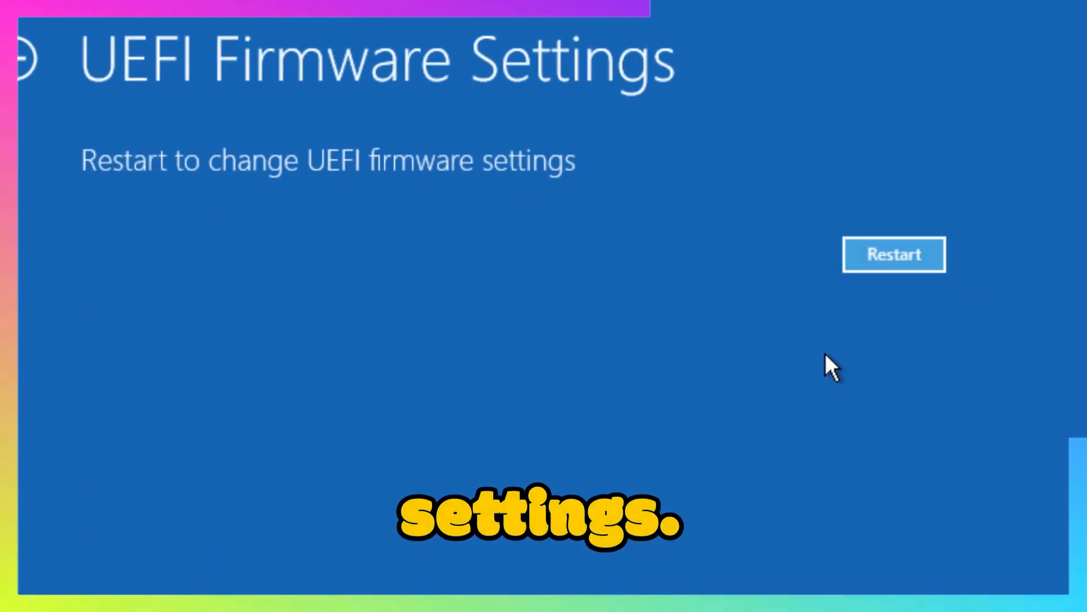
pyautogui.click(893, 253)
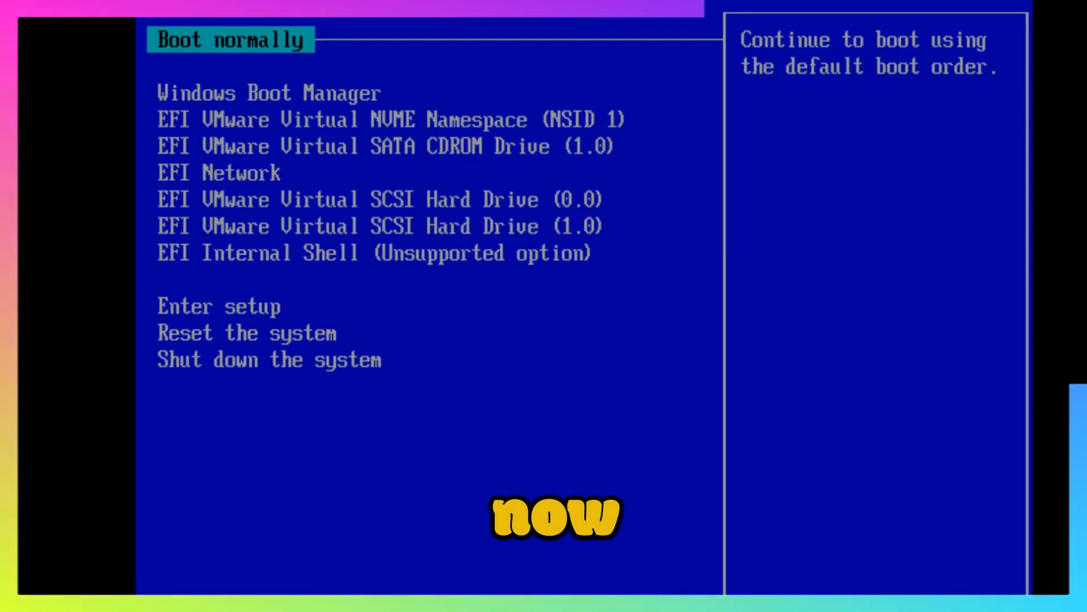
pyautogui.press('Down')
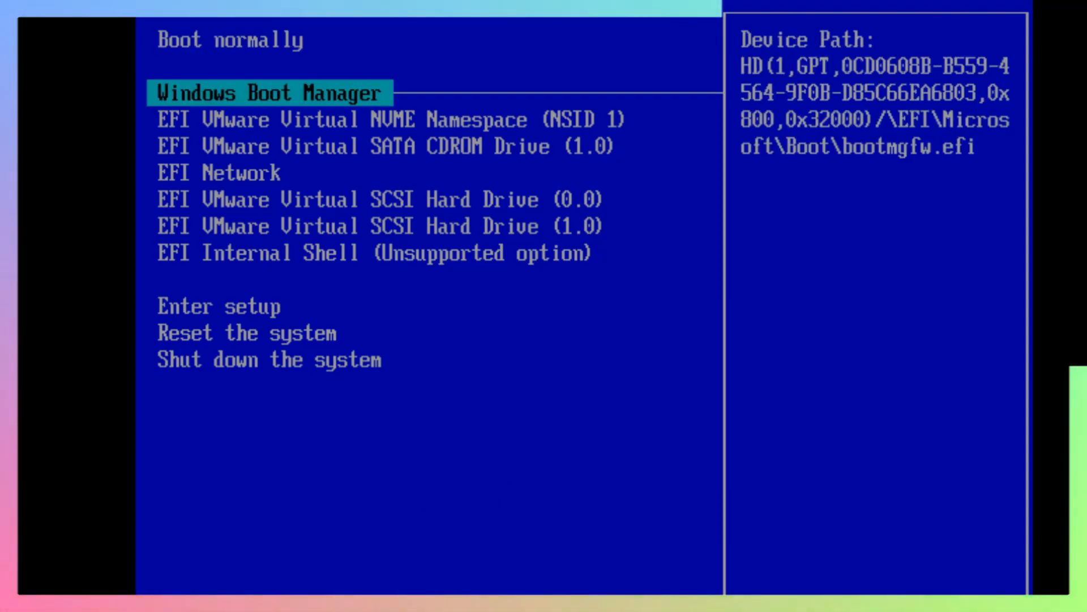
pyautogui.press('Down')
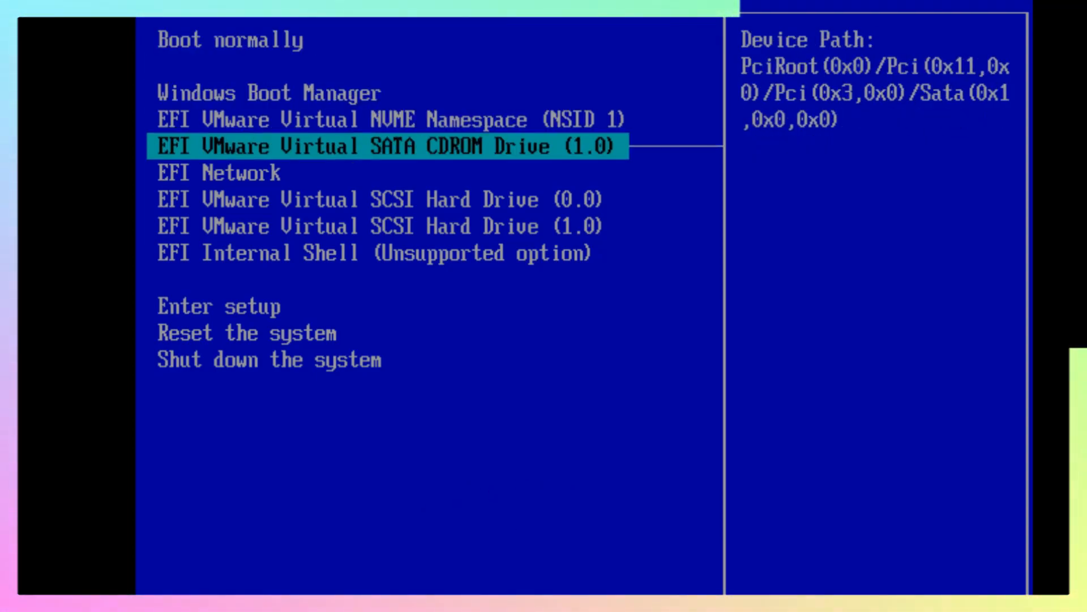